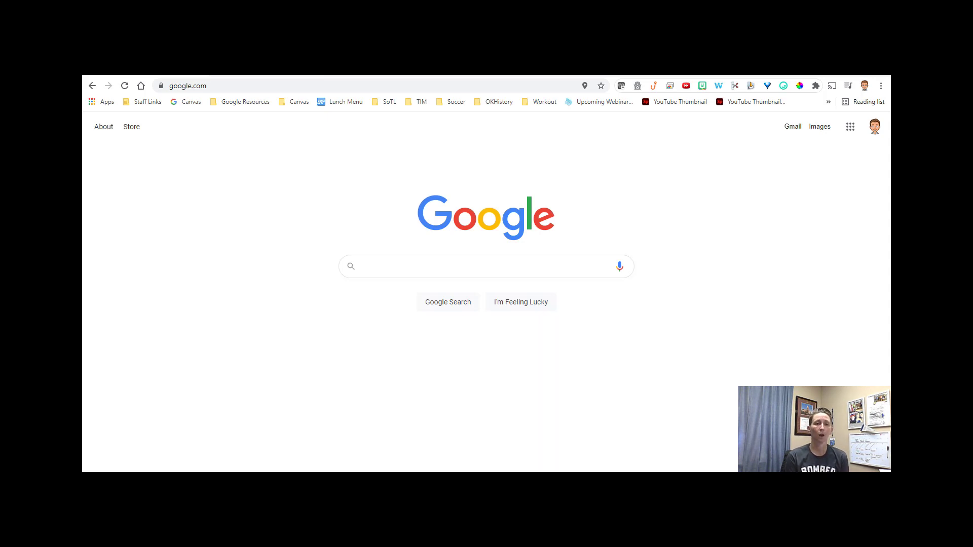
pyautogui.moveTo(546, 327)
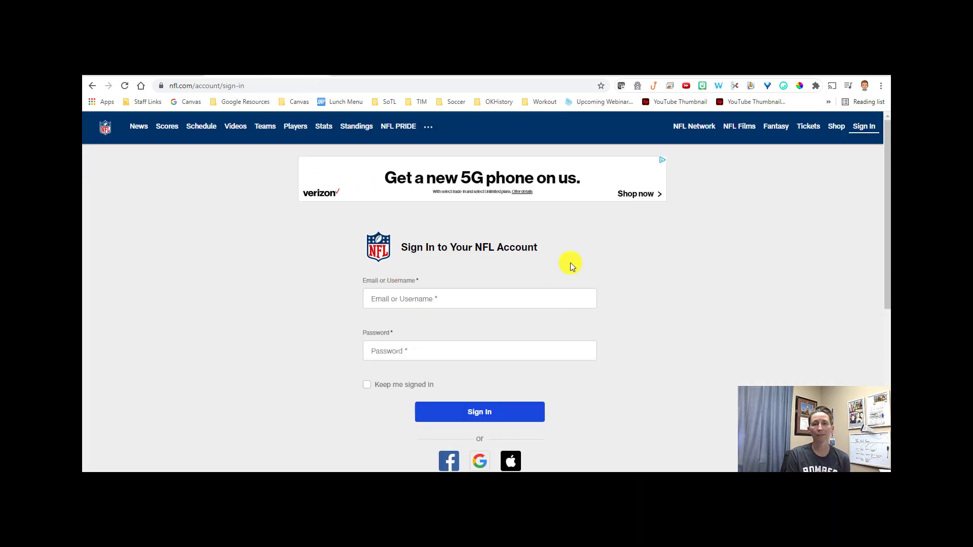
# - Scroll the NFL sign-in page down to the Facebook, Google and Apple sign-in icons
pyautogui.scroll(-3)
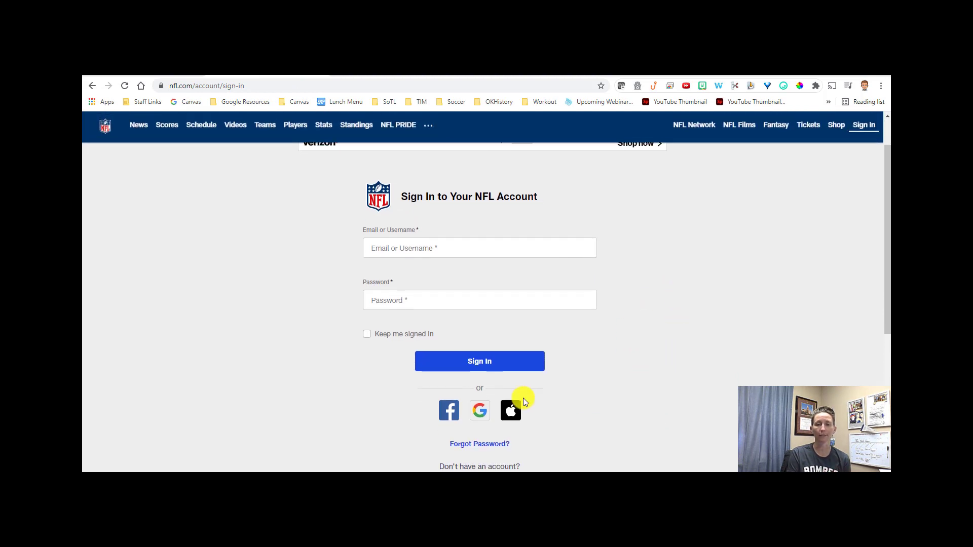
pyautogui.moveTo(490, 420)
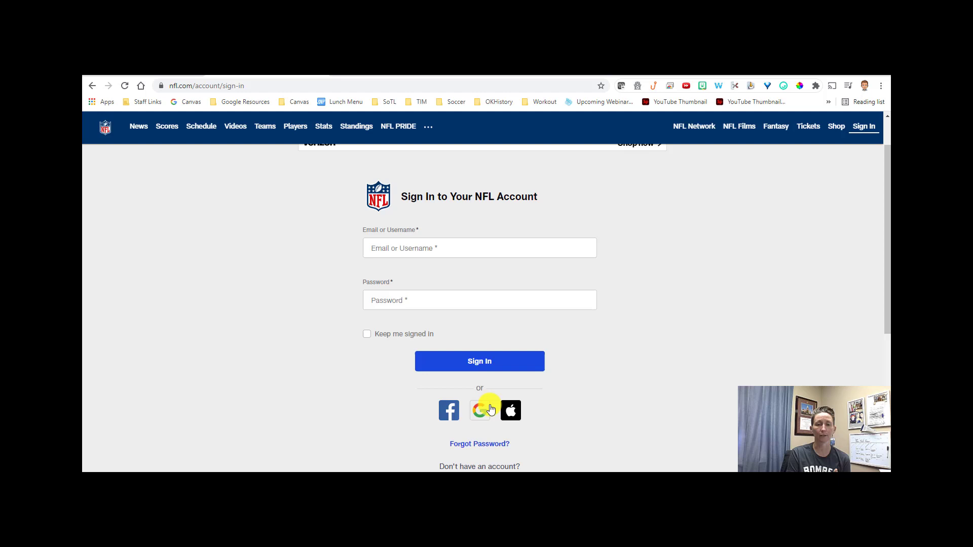
pyautogui.moveTo(509, 360)
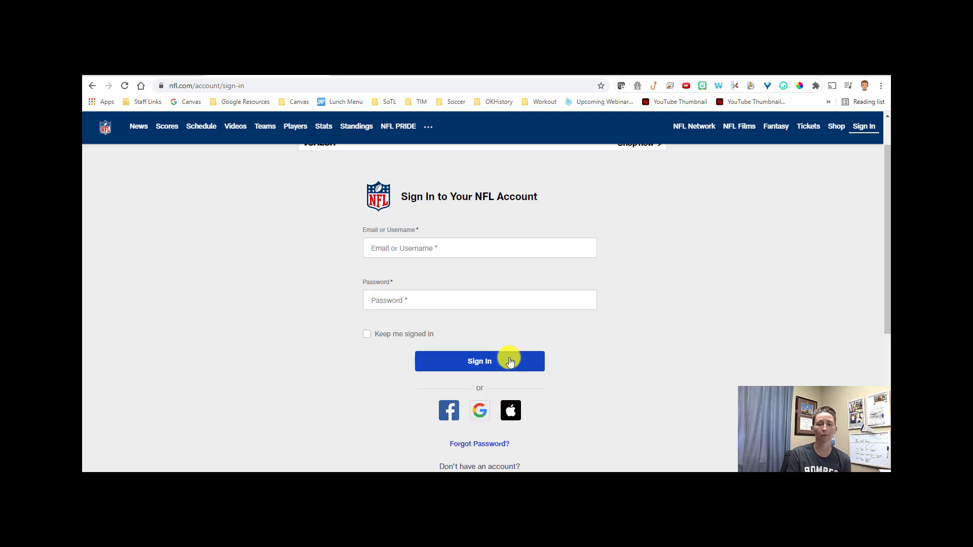
pyautogui.moveTo(592, 369)
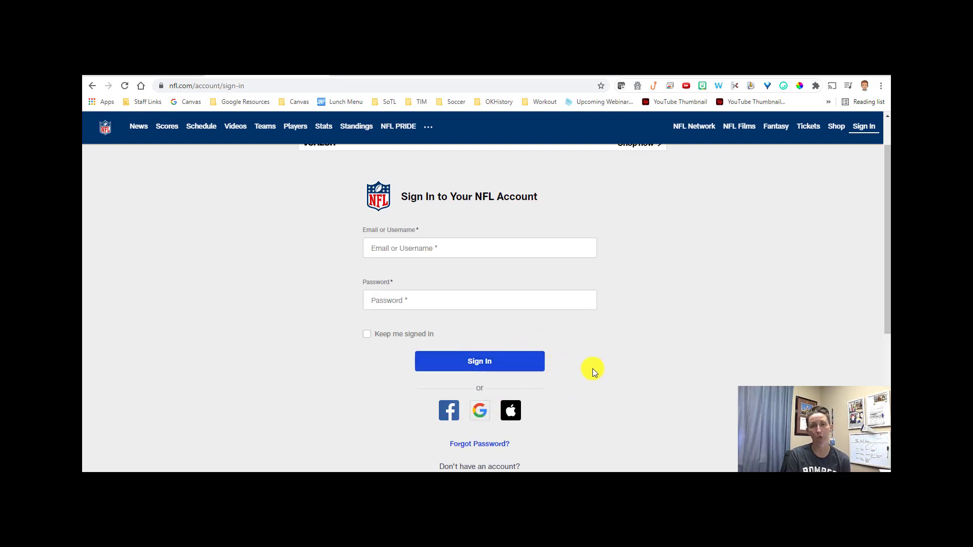
pyautogui.moveTo(616, 369)
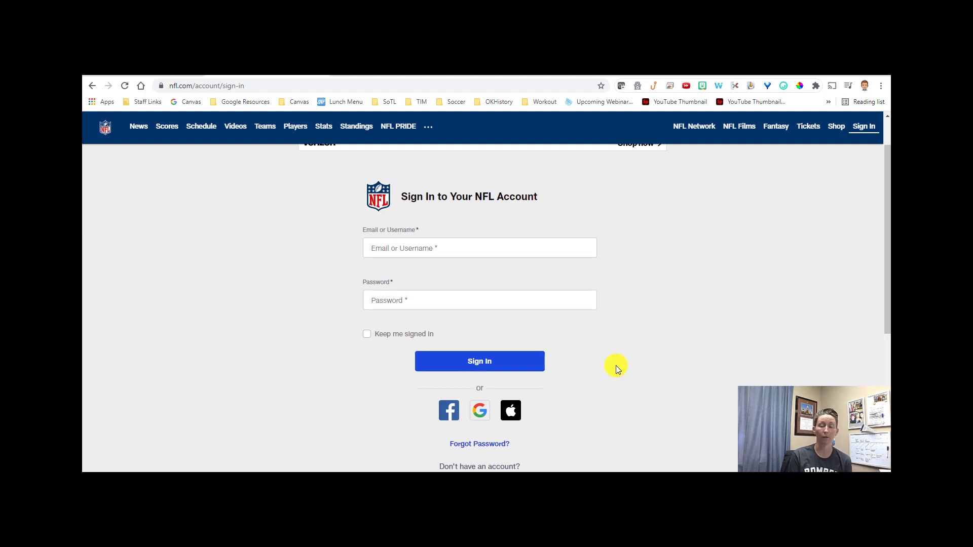
pyautogui.moveTo(479, 410)
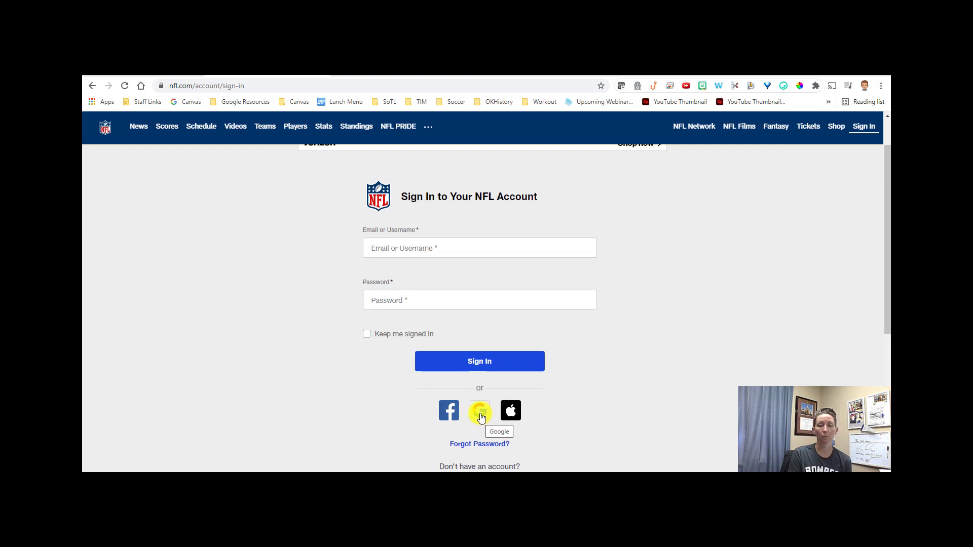
# - Start signing in to NFL with Google, bringing up the 'Choose an account' window
pyautogui.click(479, 410)
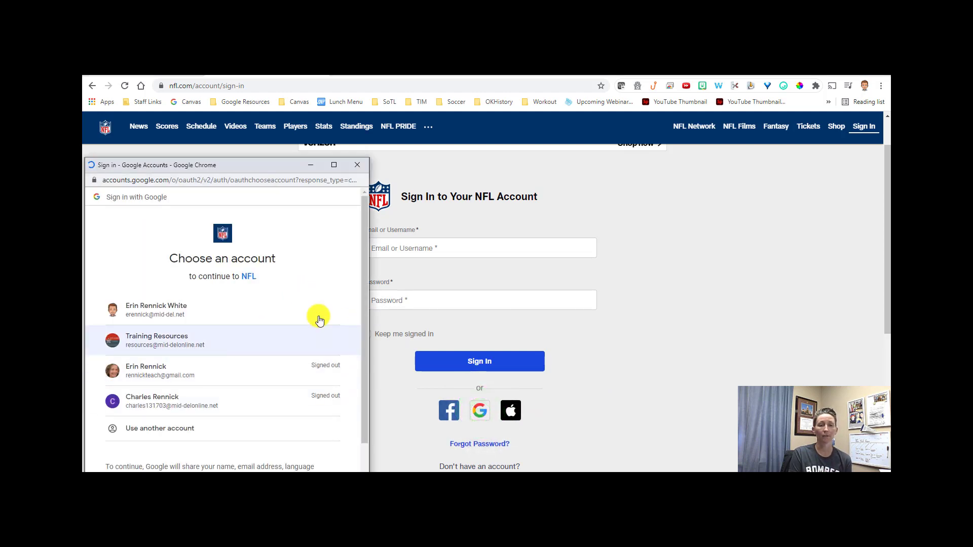
pyautogui.moveTo(183, 310)
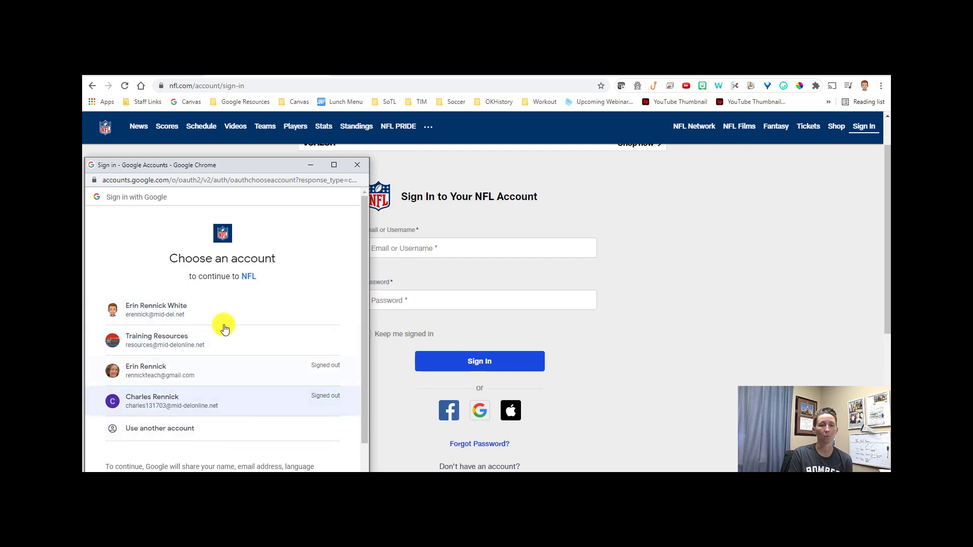
pyautogui.moveTo(862, 101)
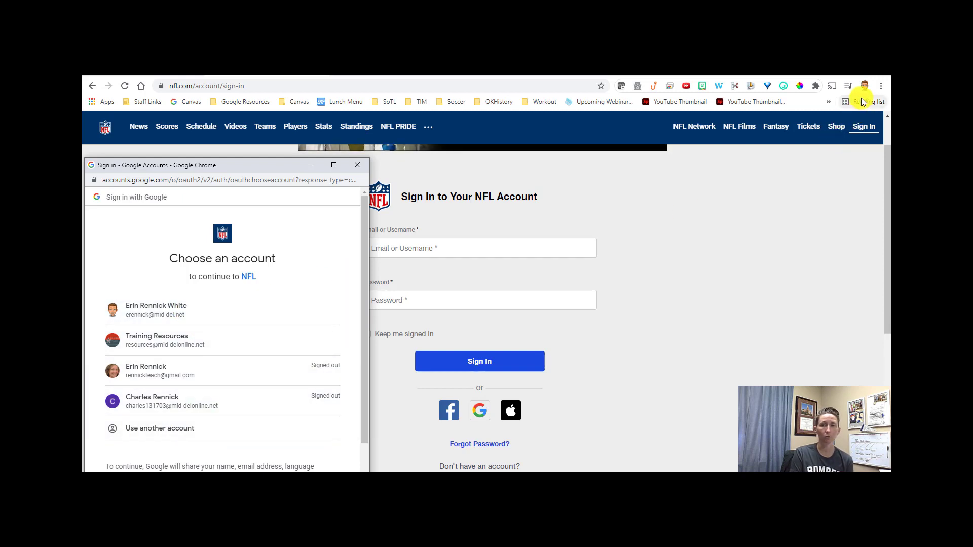
pyautogui.moveTo(300, 367)
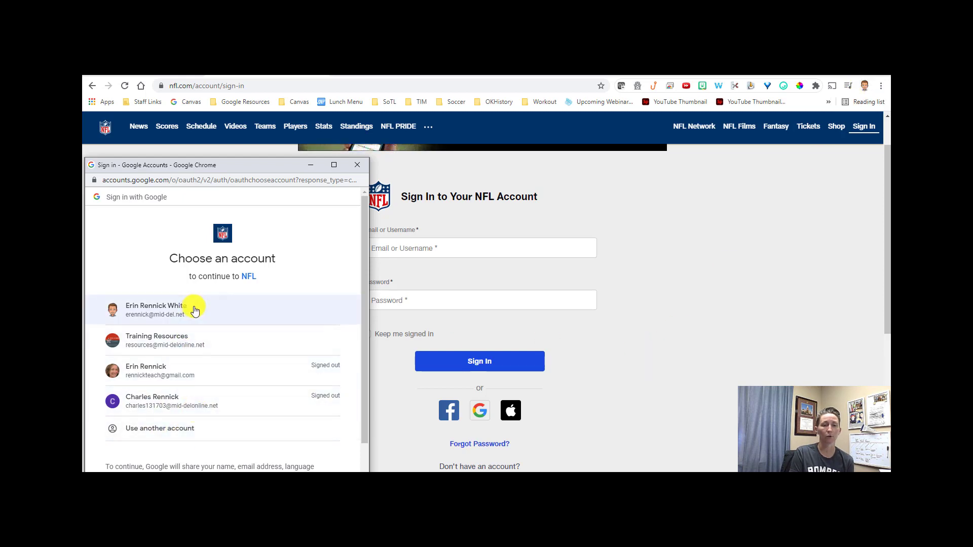
pyautogui.moveTo(215, 359)
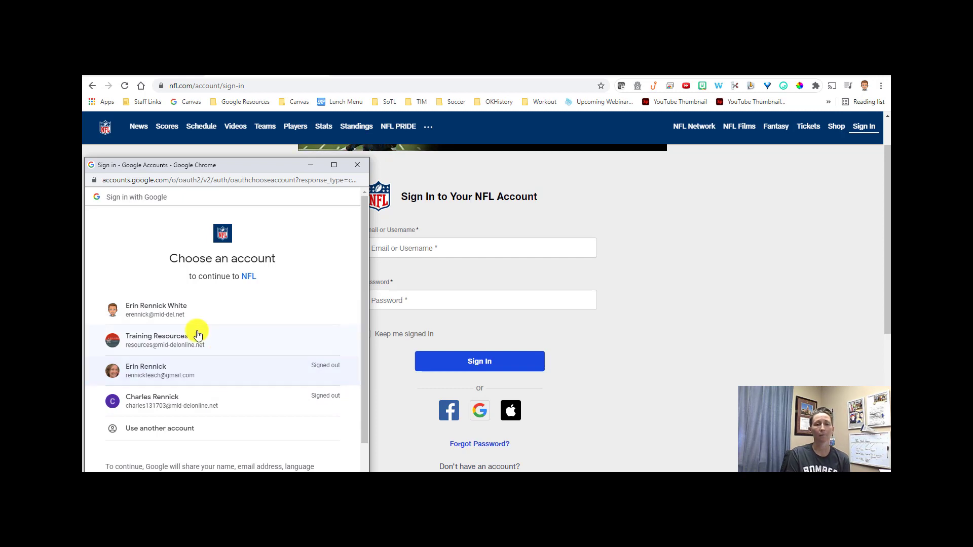
pyautogui.moveTo(263, 378)
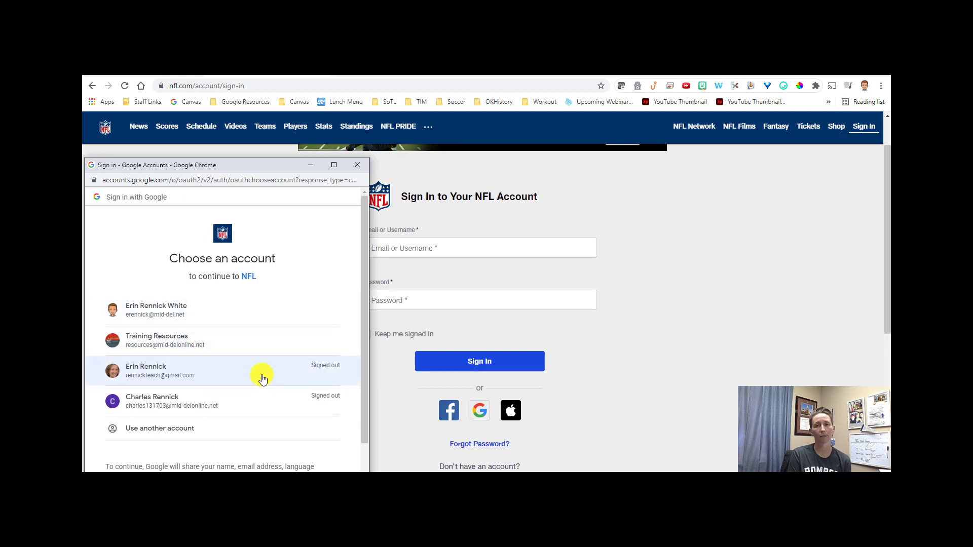
pyautogui.moveTo(285, 395)
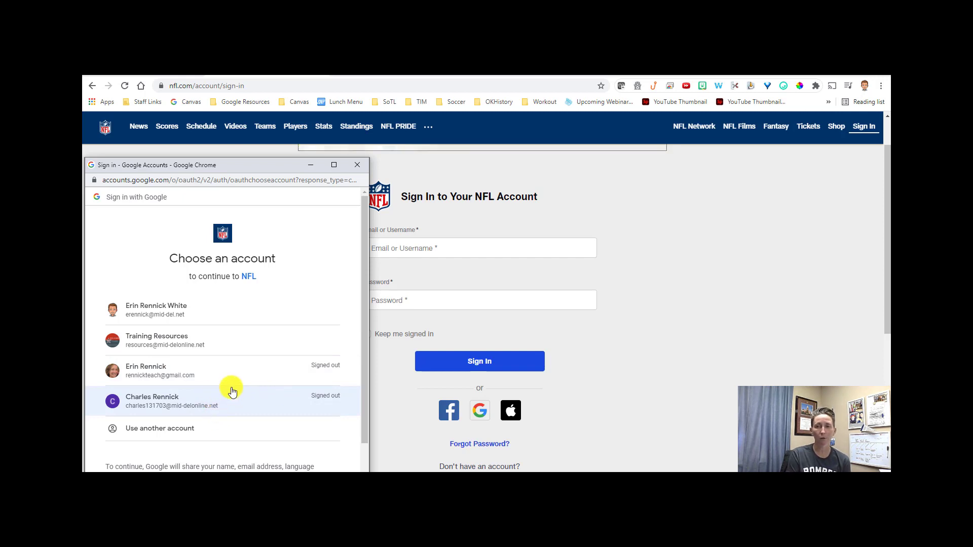
pyautogui.moveTo(226, 362)
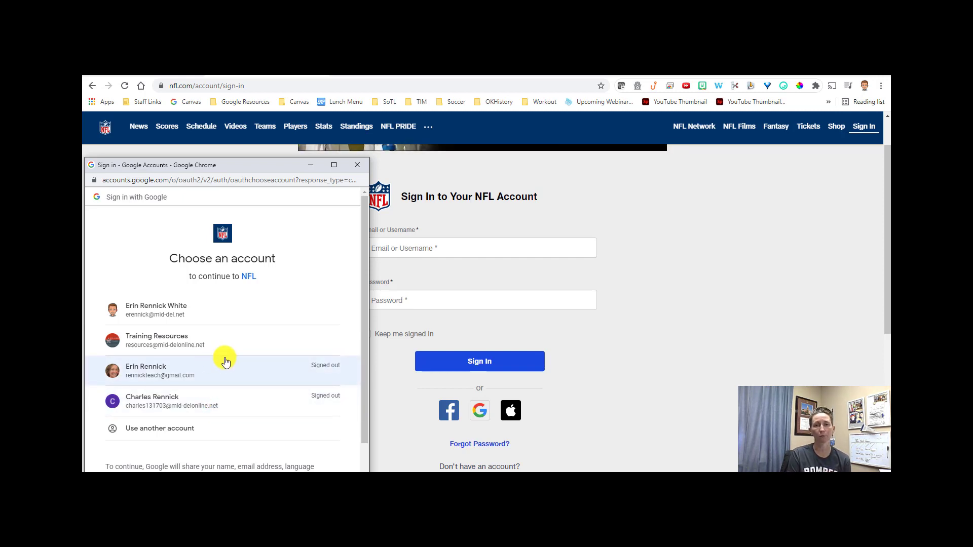
pyautogui.moveTo(226, 344)
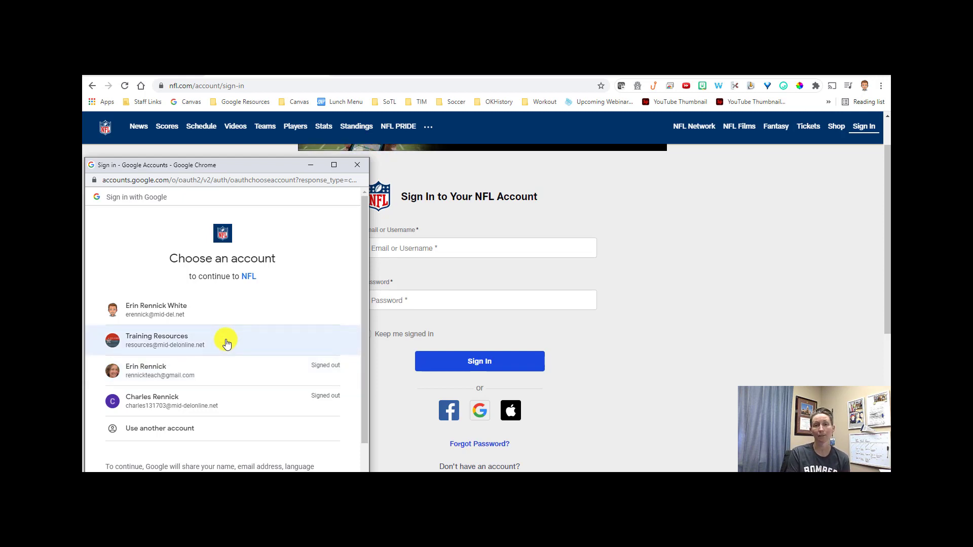
pyautogui.moveTo(356, 175)
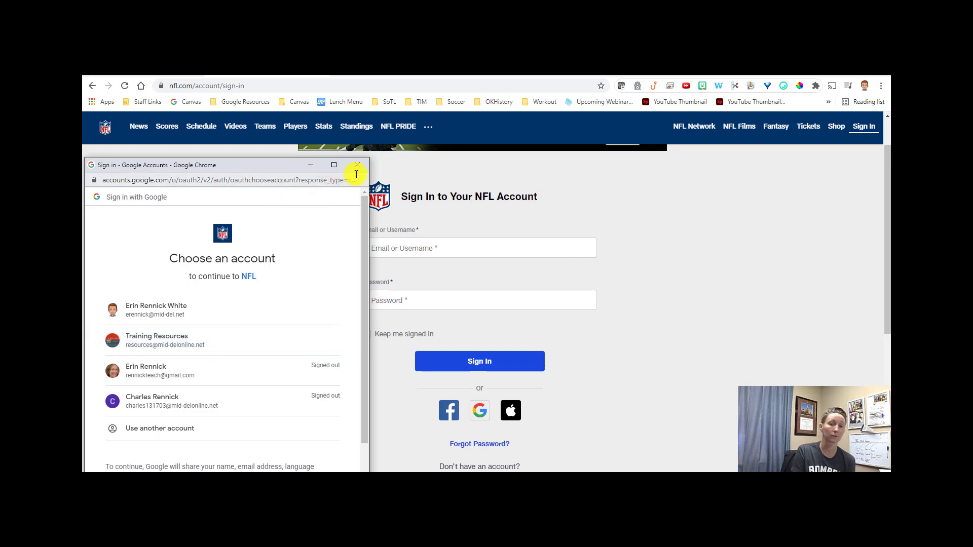
pyautogui.moveTo(356, 166)
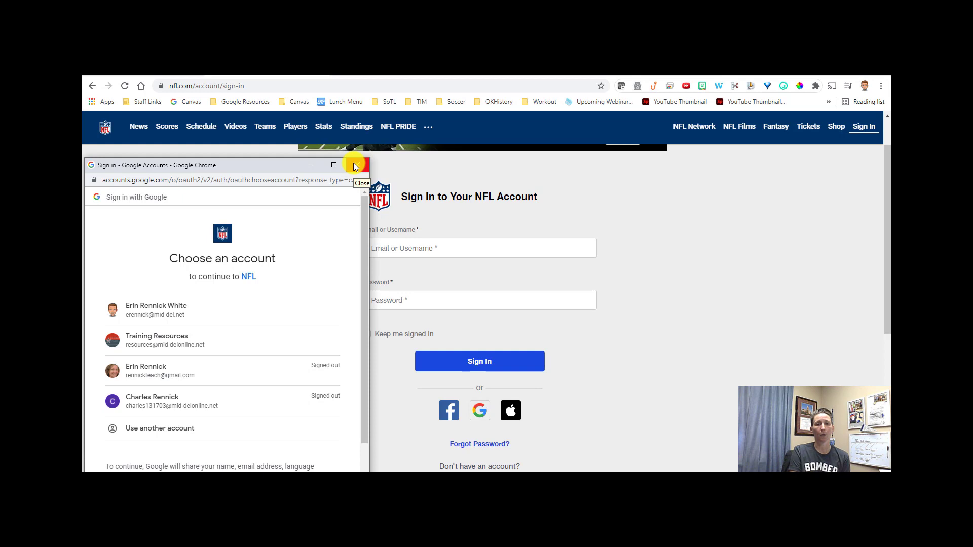
pyautogui.moveTo(334, 357)
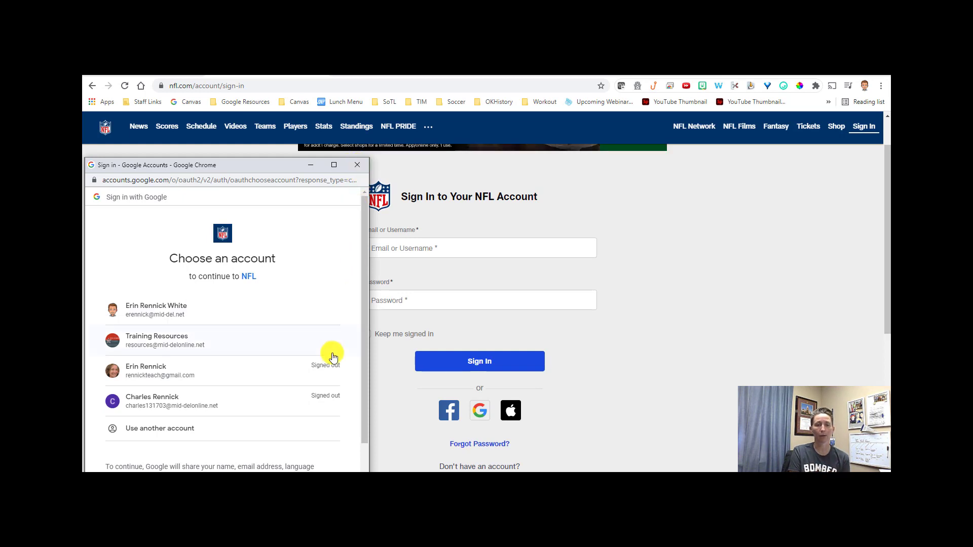
pyautogui.moveTo(358, 165)
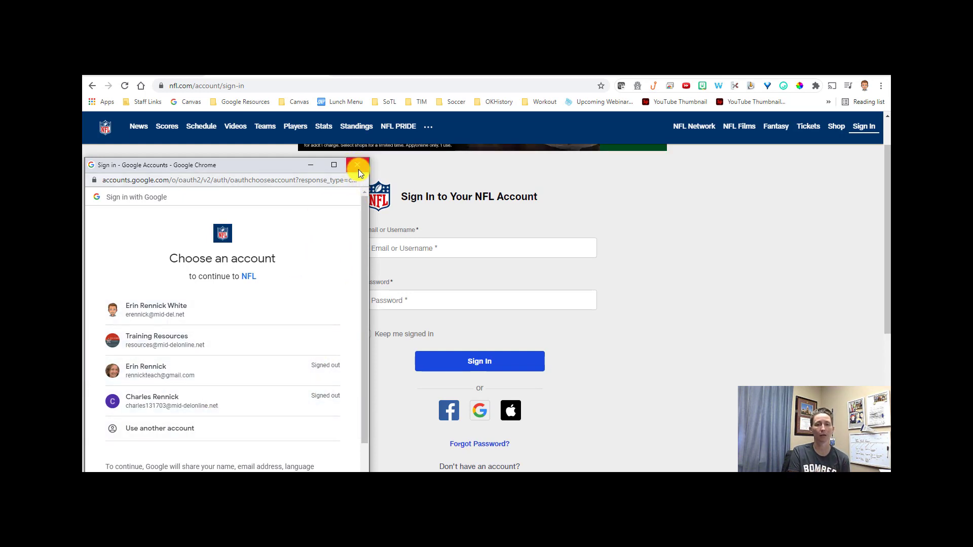
# - Dismiss the Google account chooser without signing in, returning to google.com
pyautogui.click(358, 170)
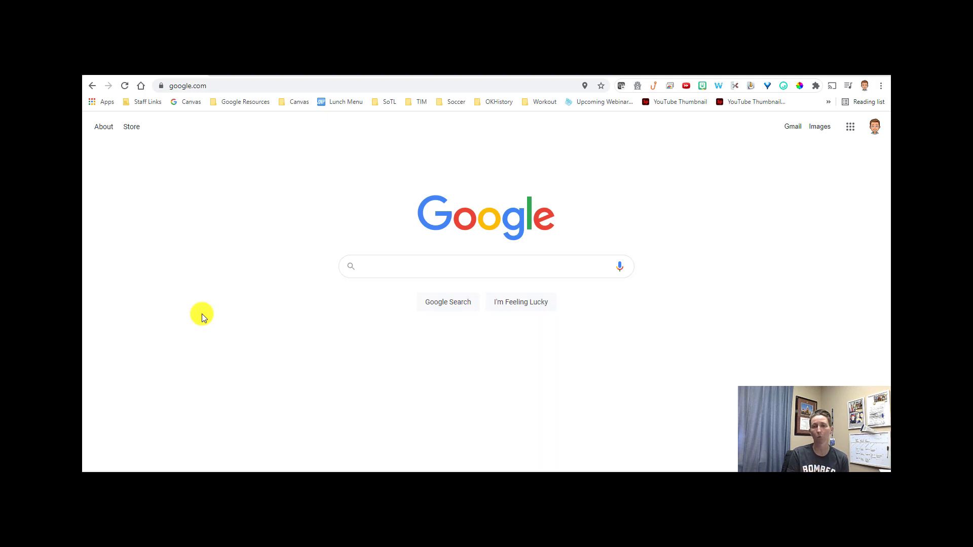
pyautogui.moveTo(342, 324)
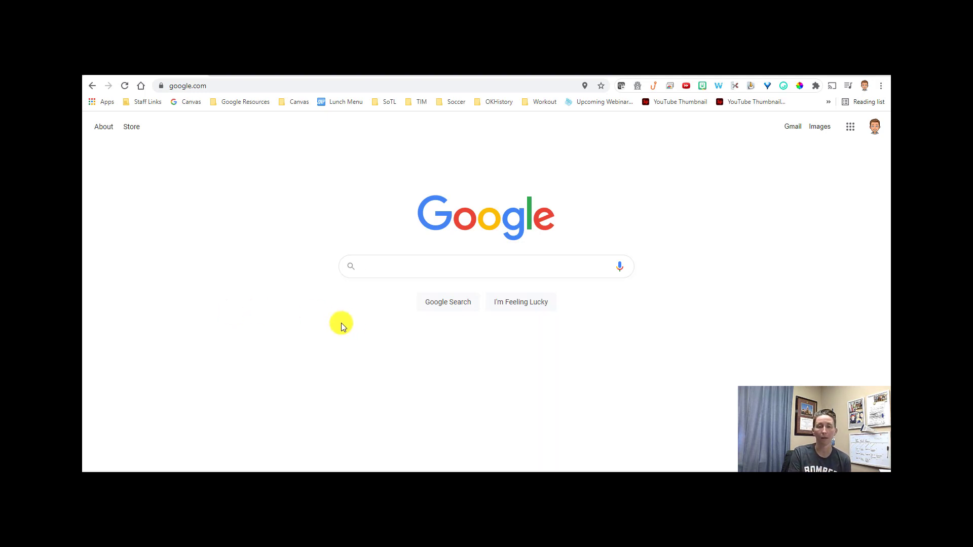
pyautogui.moveTo(759, 198)
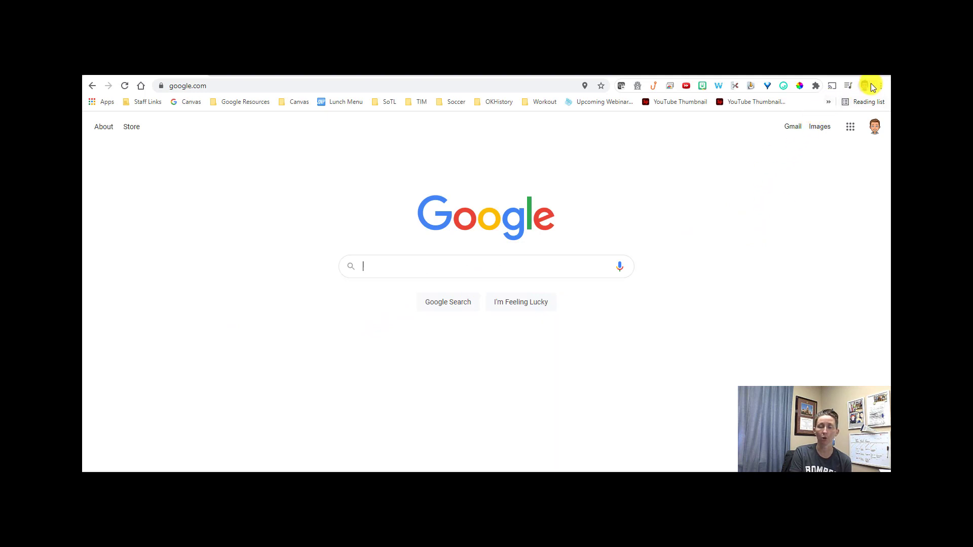
pyautogui.moveTo(865, 85)
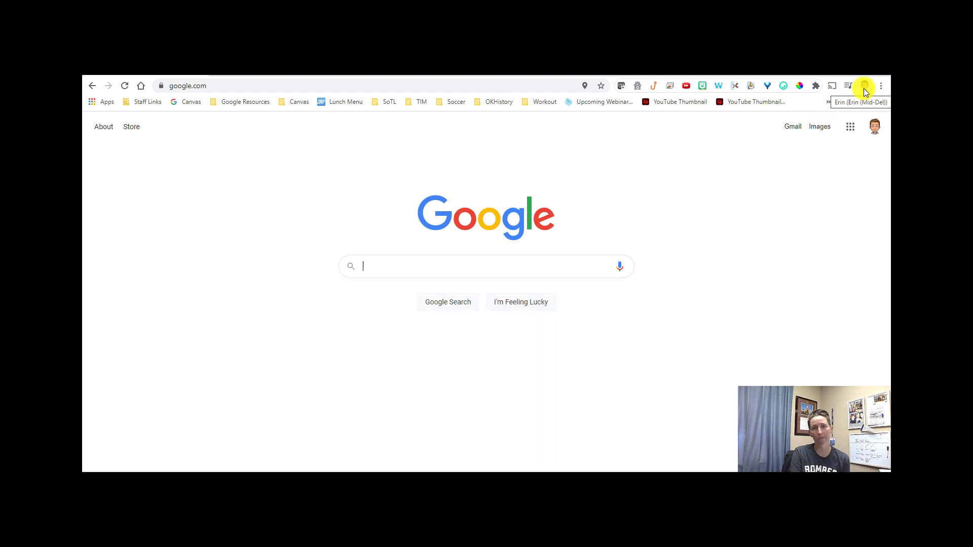
pyautogui.click(863, 85)
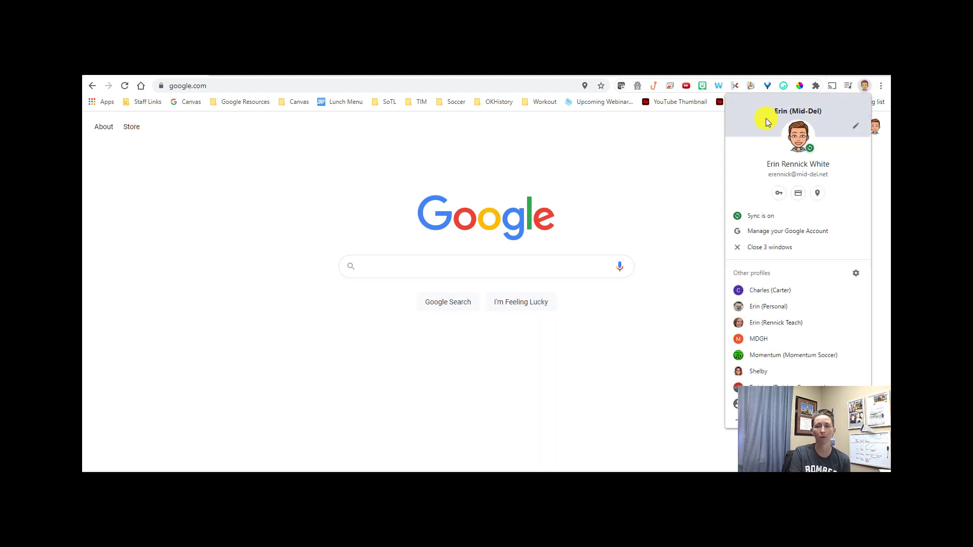
pyautogui.moveTo(801, 247)
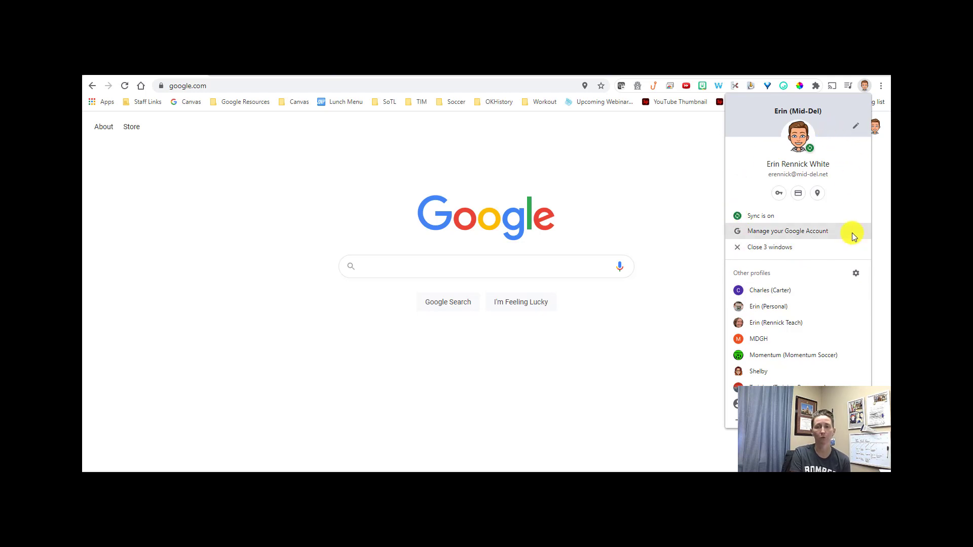
pyautogui.click(786, 231)
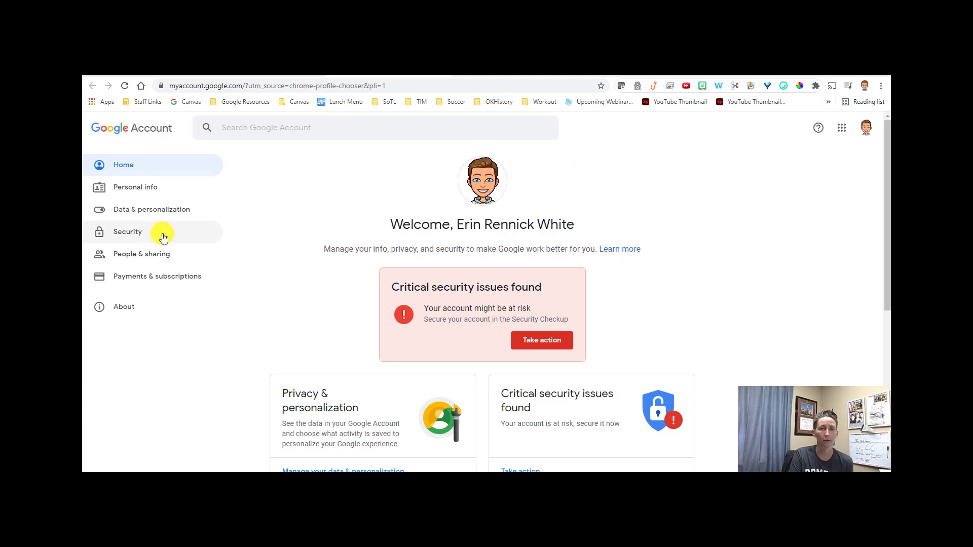
# - Go to the Security settings and scroll down to 'Signing in to other sites'
pyautogui.click(129, 231)
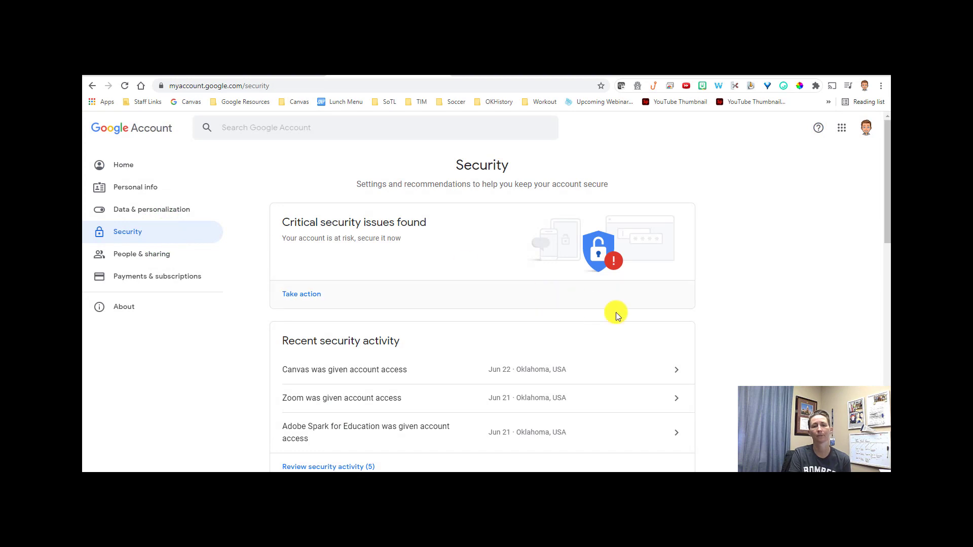
pyautogui.moveTo(557, 303)
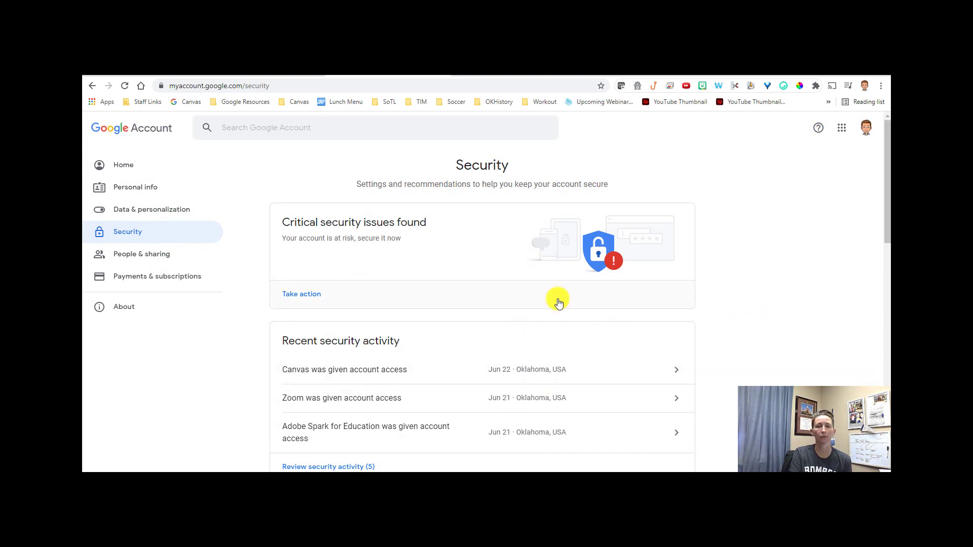
pyautogui.moveTo(560, 263)
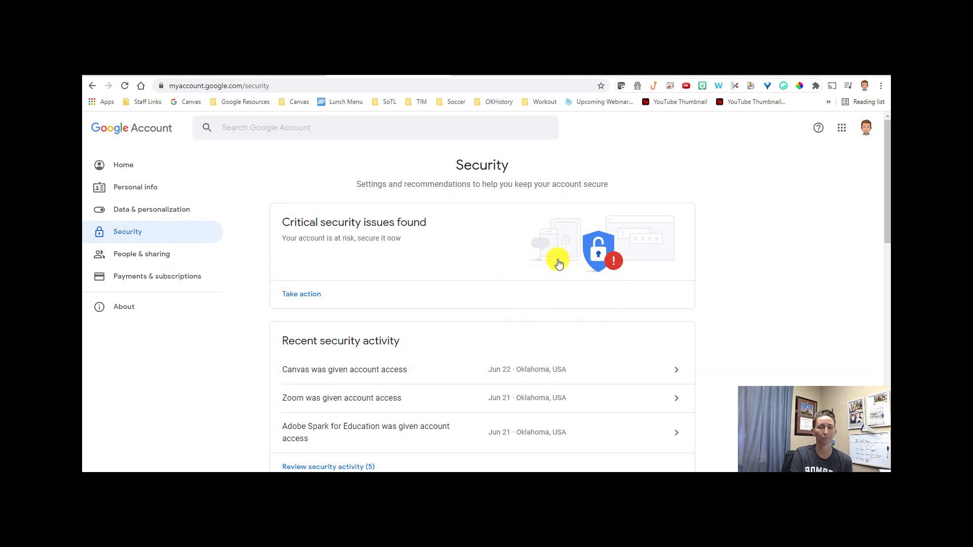
pyautogui.moveTo(355, 259)
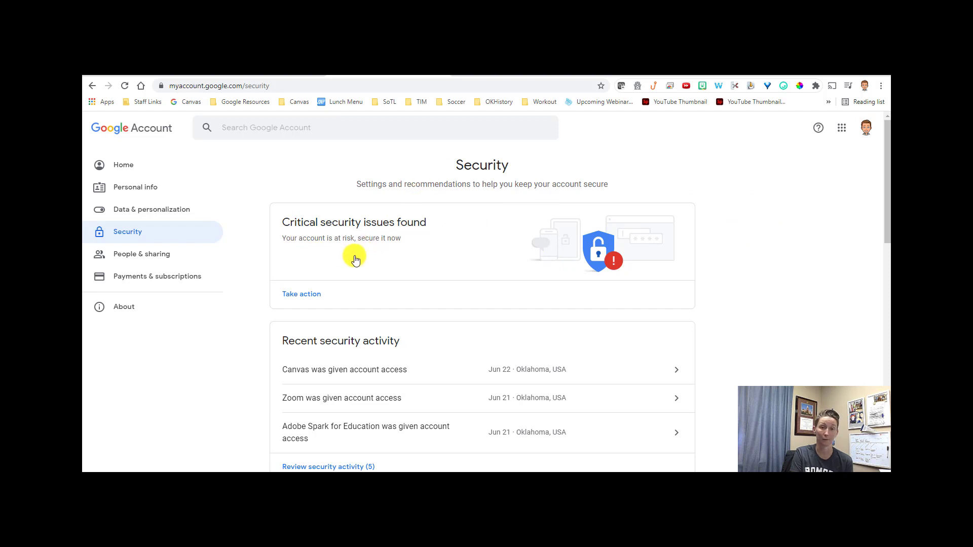
pyautogui.scroll(-3)
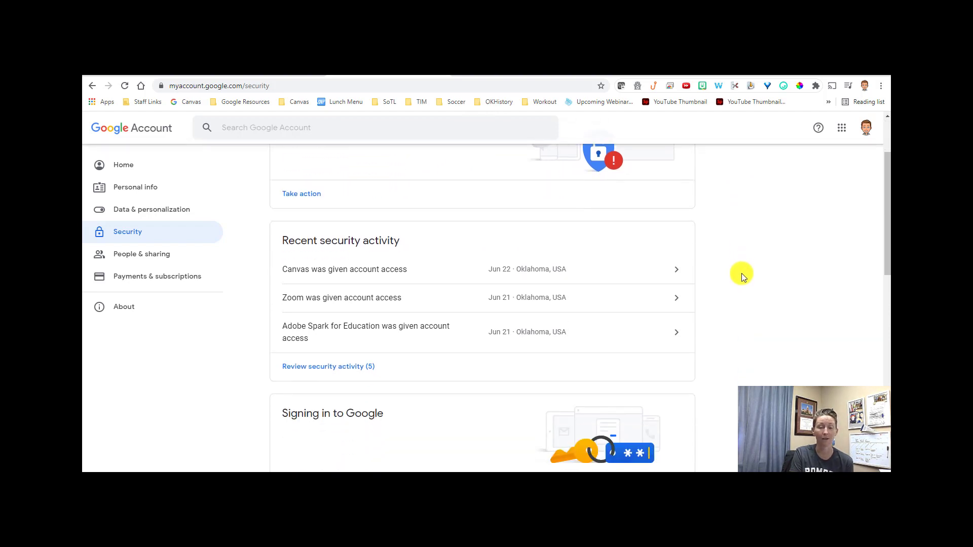
pyautogui.scroll(-3)
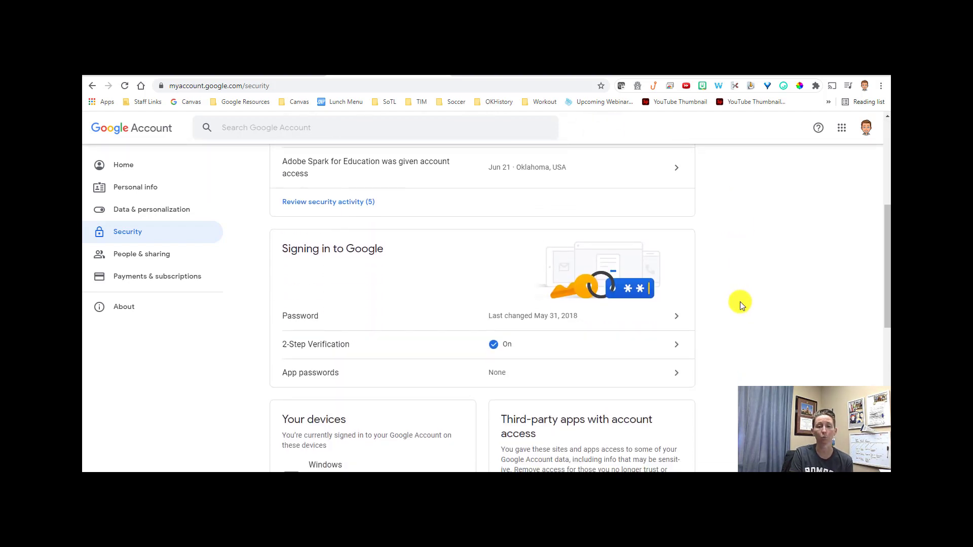
pyautogui.scroll(-3)
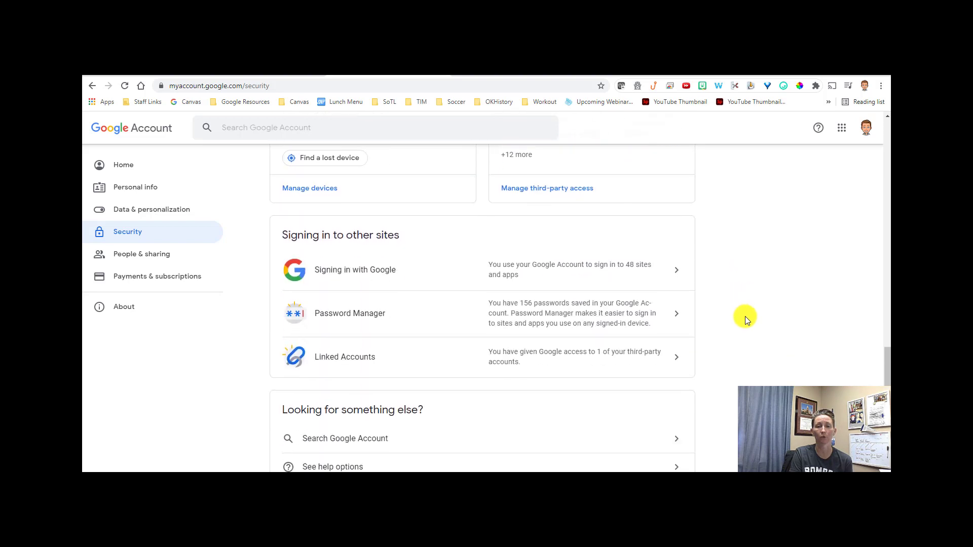
pyautogui.scroll(-3)
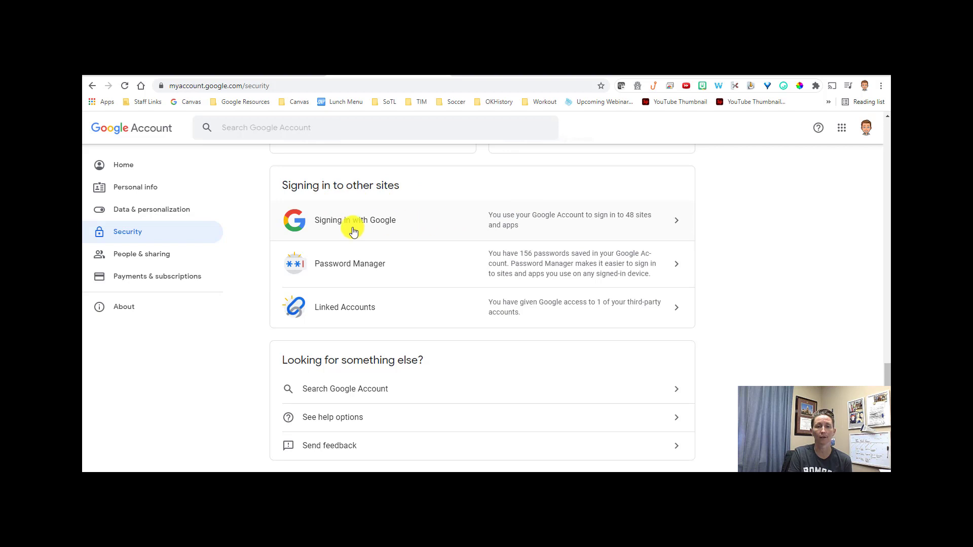
pyautogui.moveTo(531, 225)
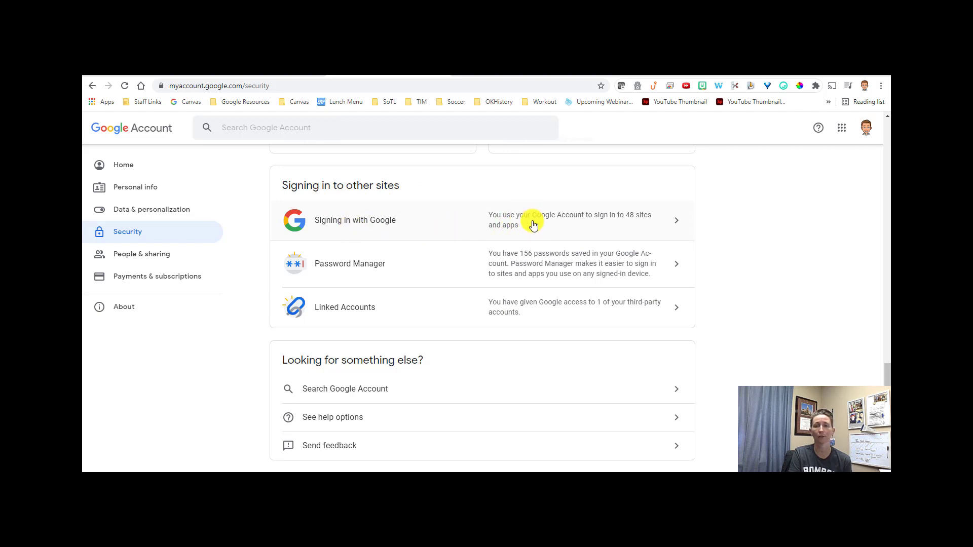
pyautogui.moveTo(625, 224)
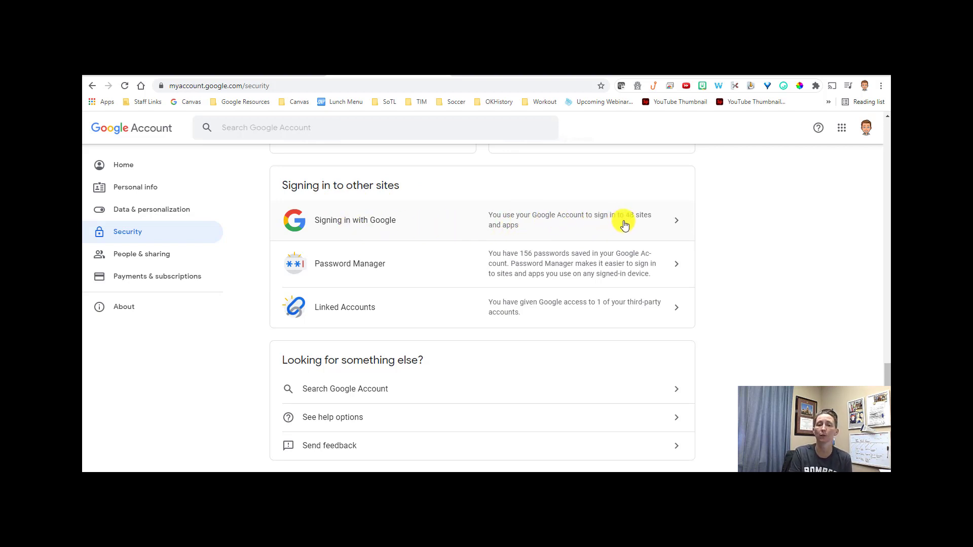
pyautogui.moveTo(452, 211)
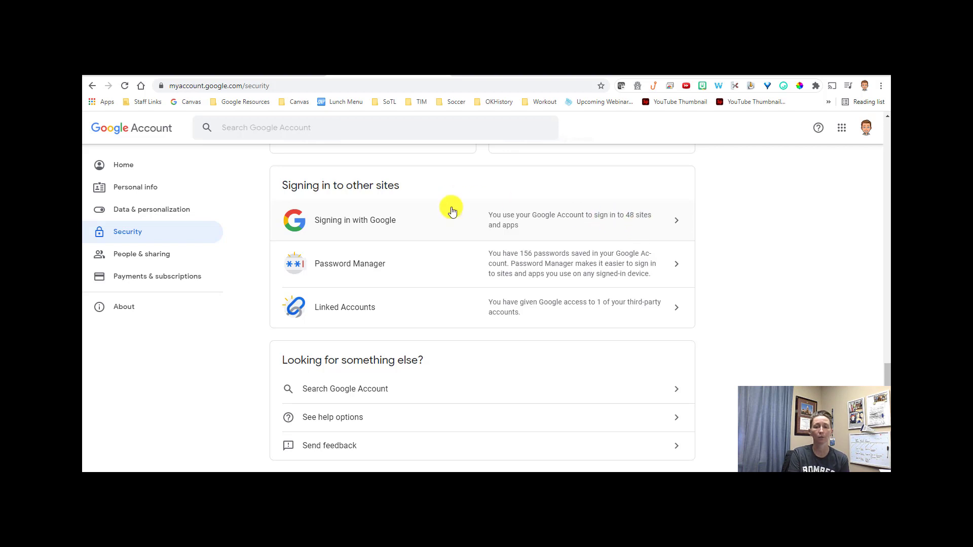
pyautogui.moveTo(485, 226)
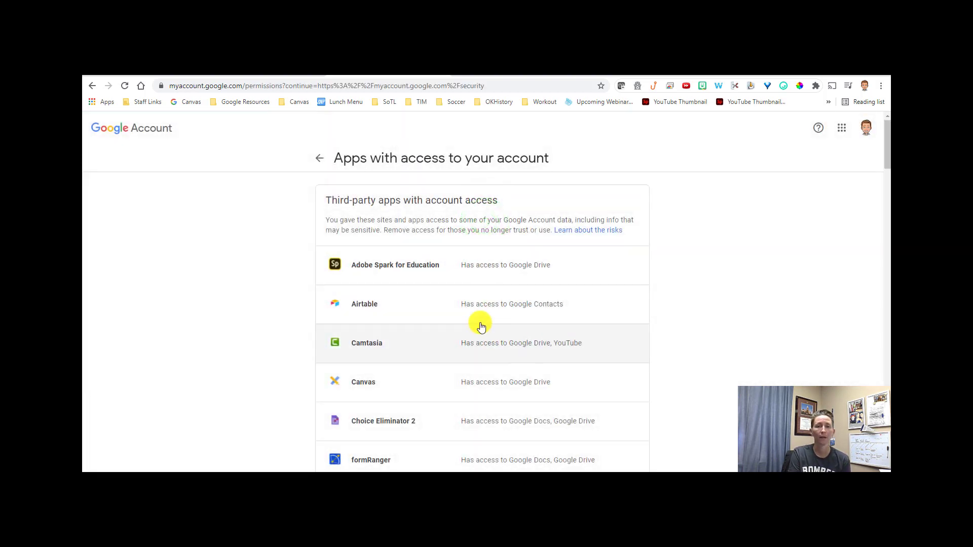
pyautogui.moveTo(675, 295)
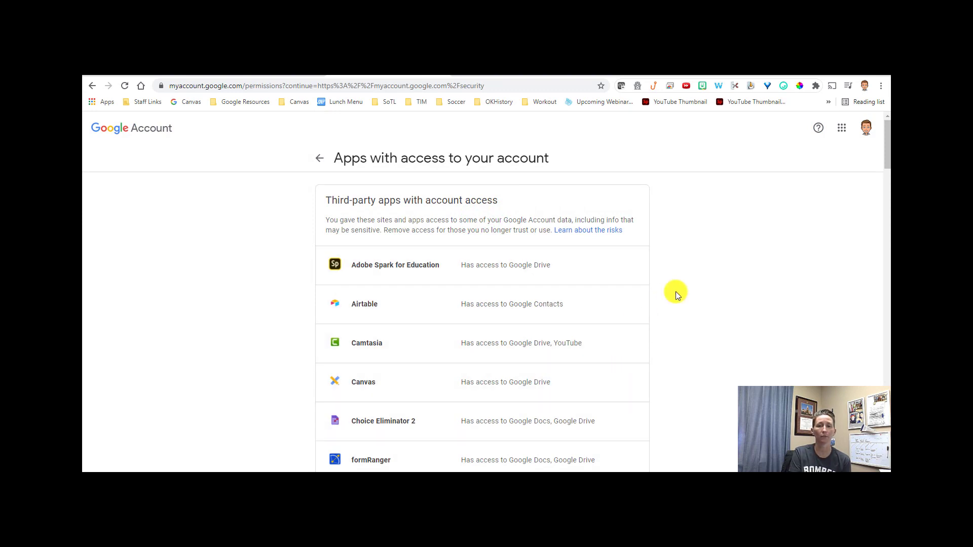
pyautogui.moveTo(649, 310)
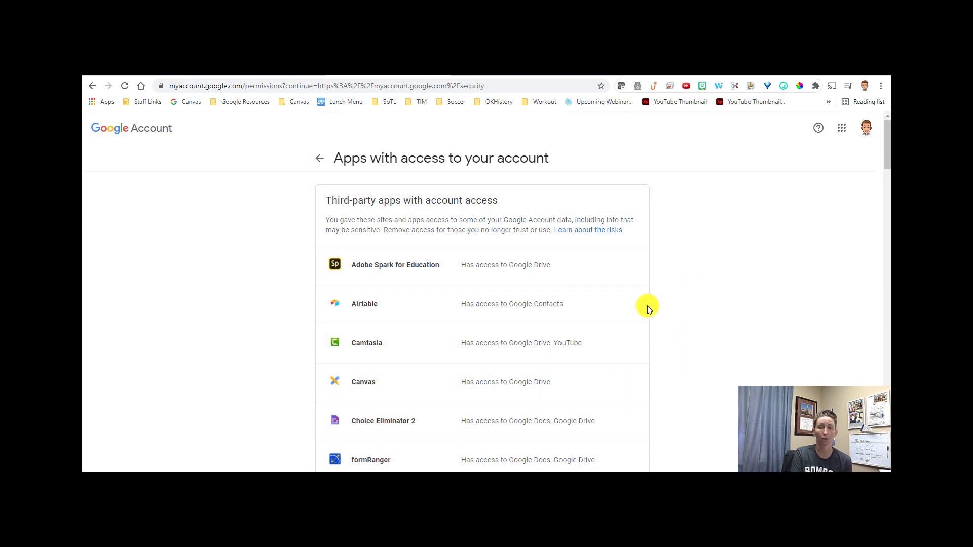
pyautogui.moveTo(676, 316)
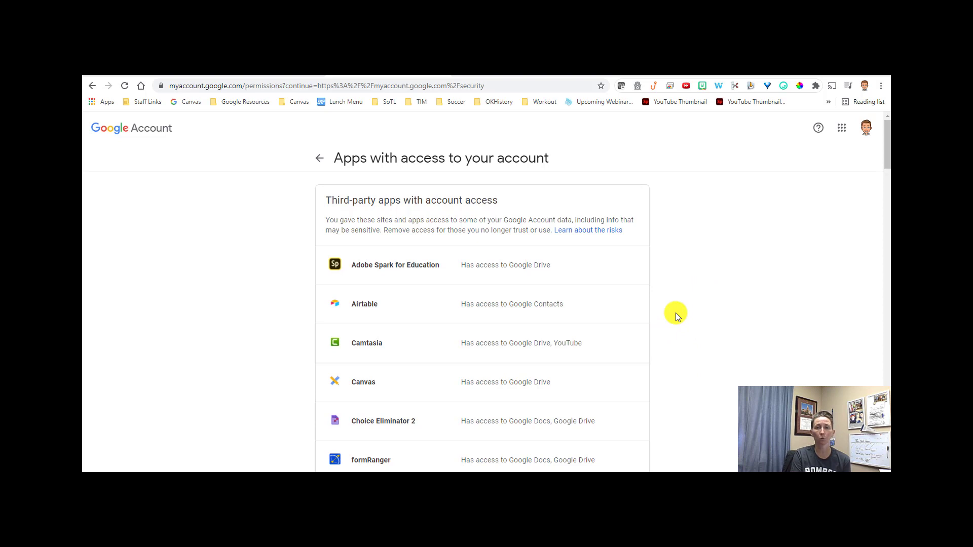
pyautogui.moveTo(670, 328)
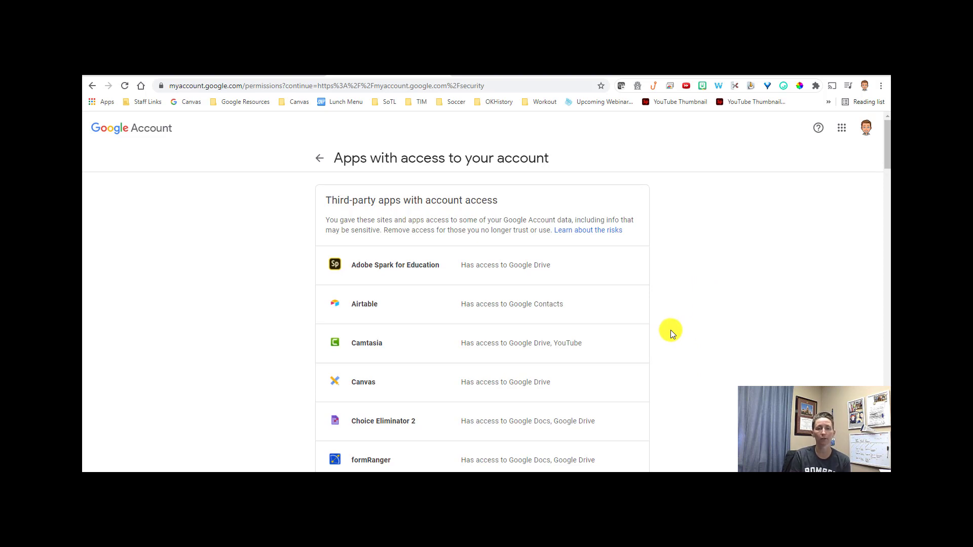
# - Scroll through the 'Apps with access to your account' list of third-party and Google sign-in apps
pyautogui.scroll(-3)
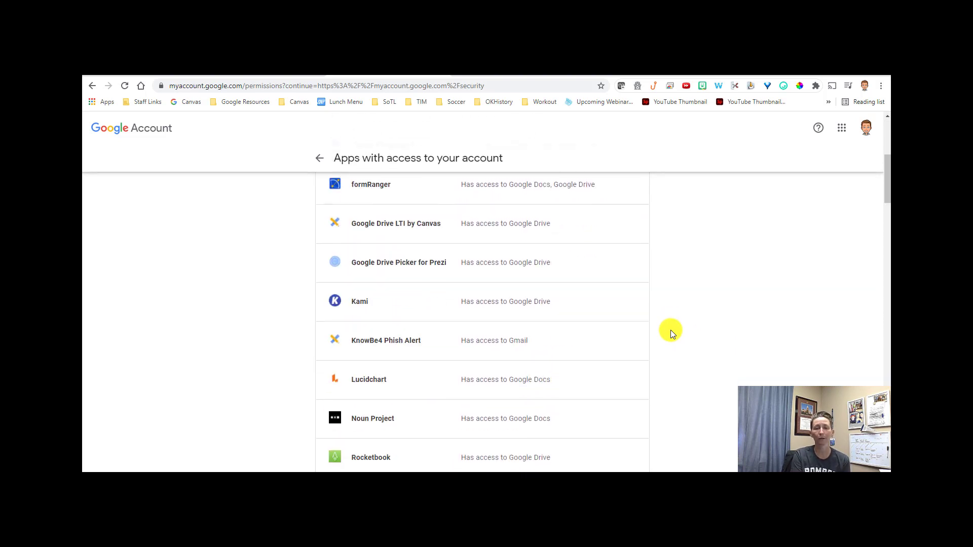
pyautogui.scroll(-3)
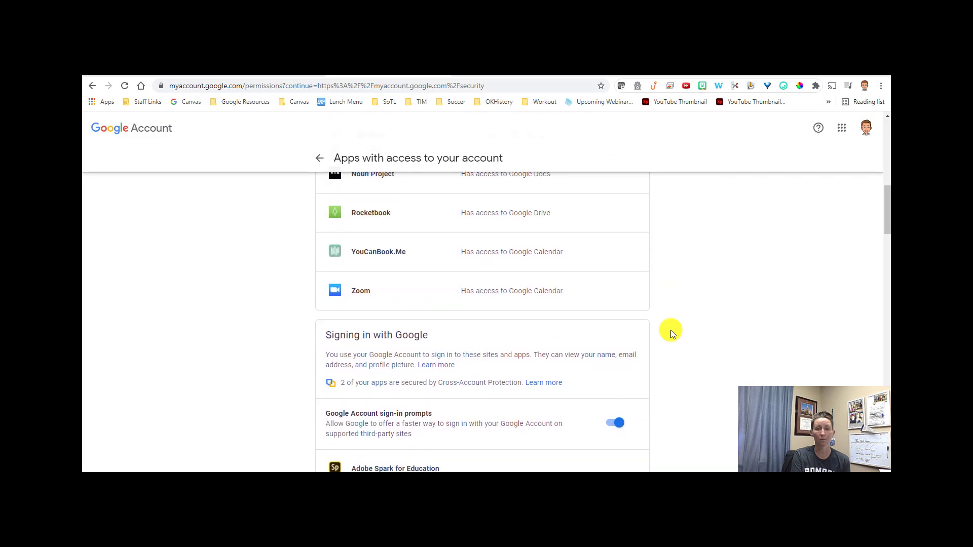
pyautogui.scroll(3)
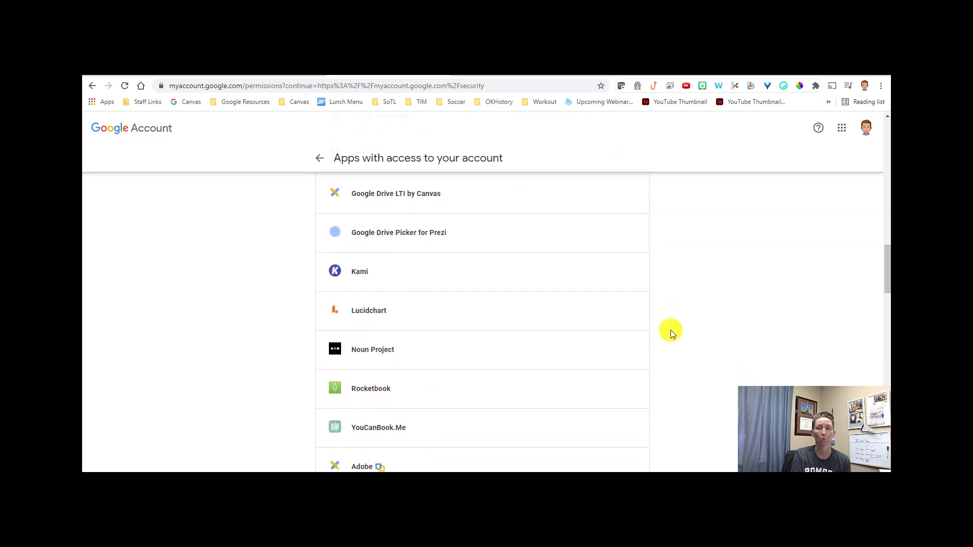
pyautogui.scroll(-3)
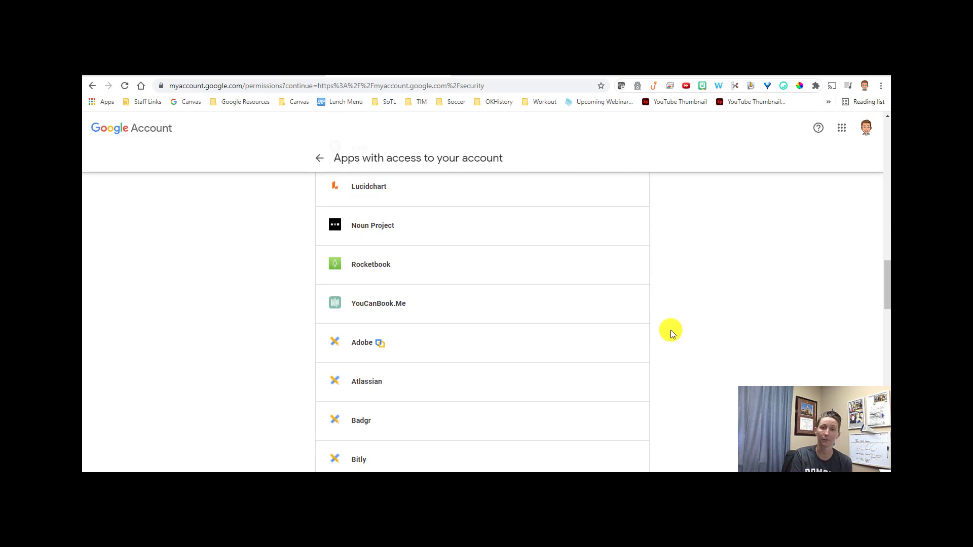
pyautogui.scroll(-3)
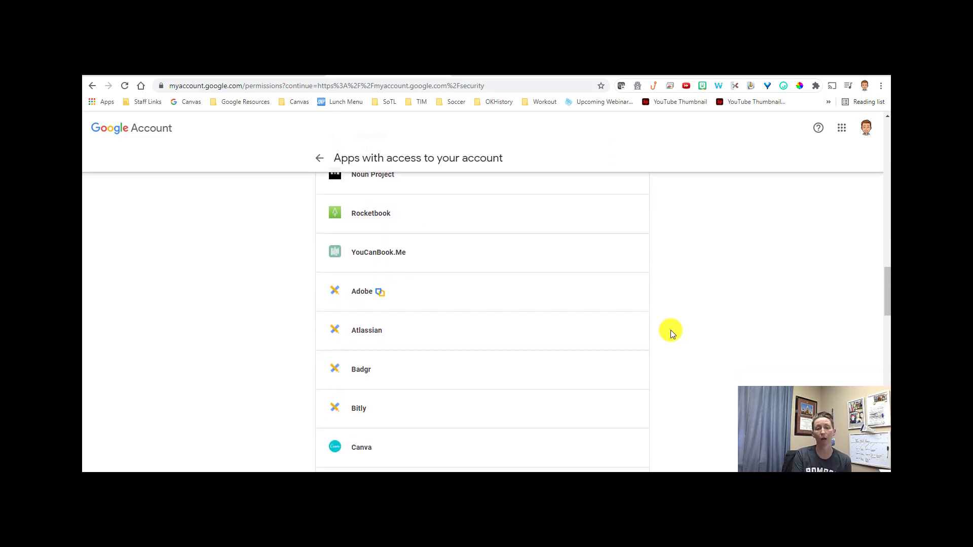
pyautogui.scroll(-3)
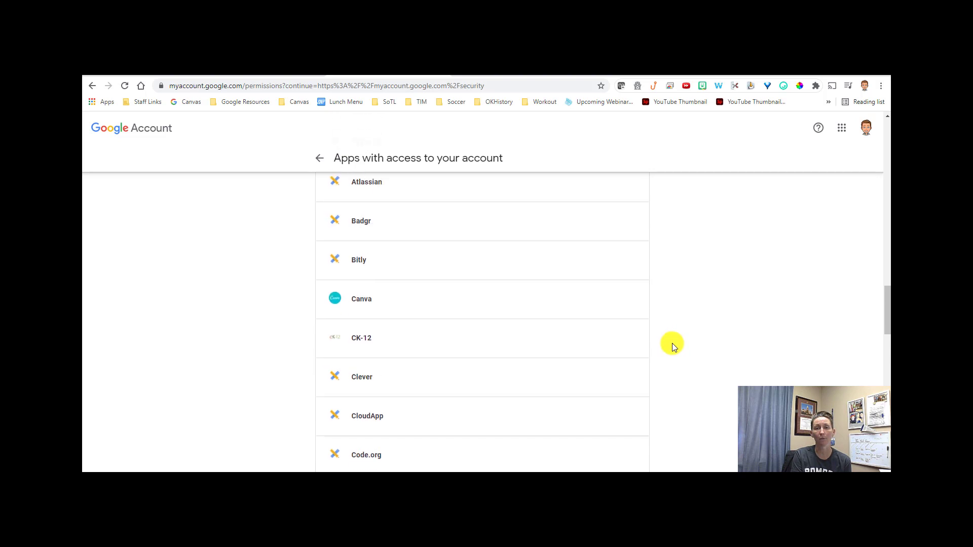
pyautogui.scroll(-3)
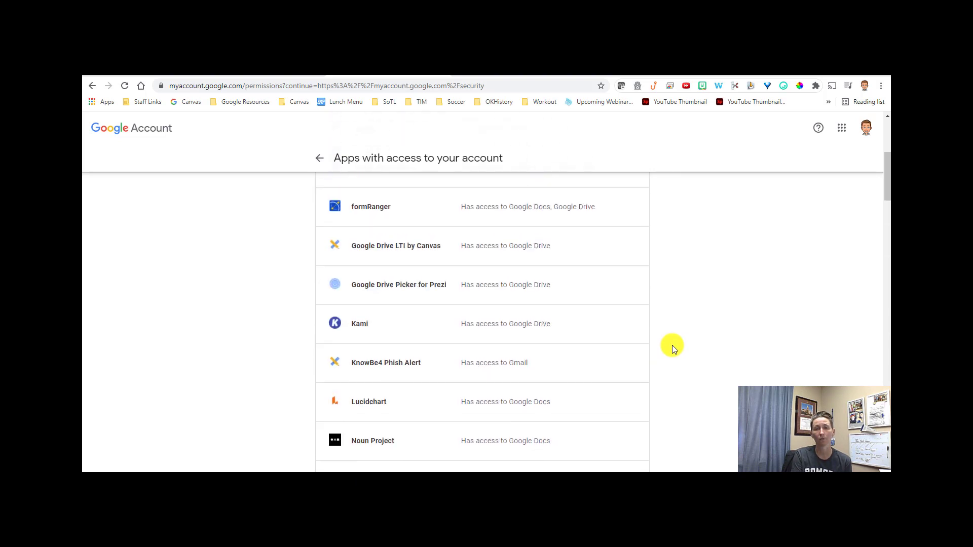
pyautogui.scroll(3)
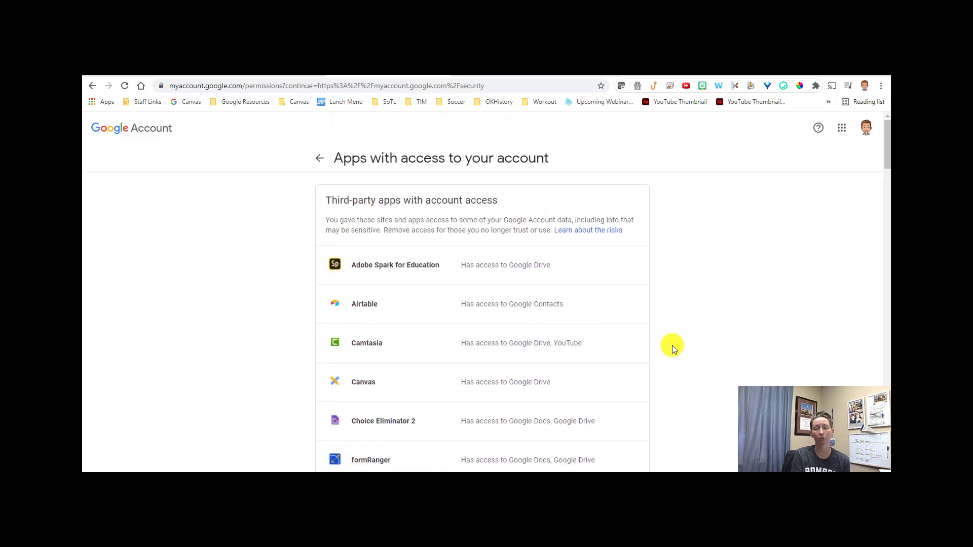